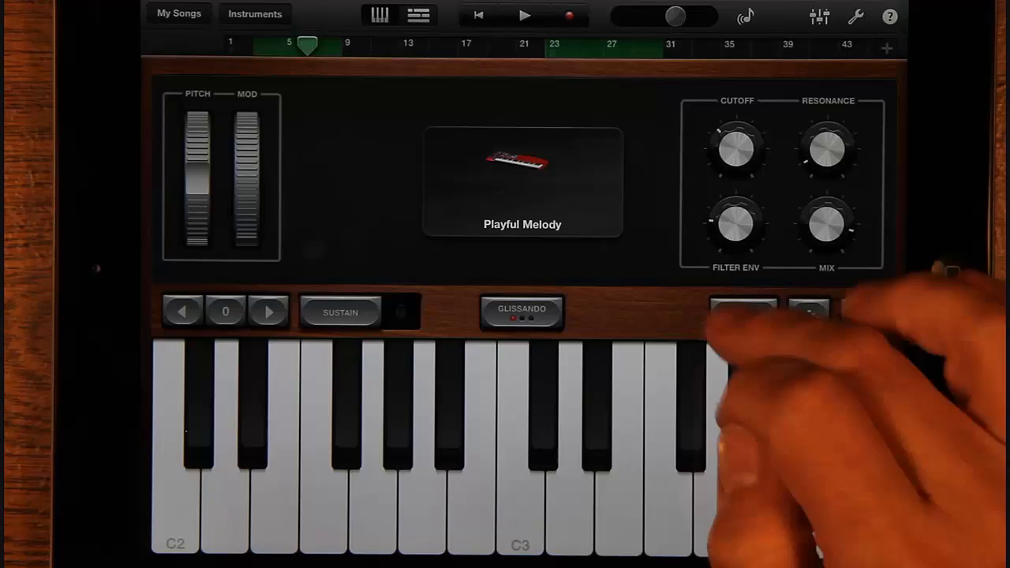
Open the $104.50 Boston to NYC Train expense from the Conference log for editing.
{"action": "left_click", "coordinate": [742, 314]}
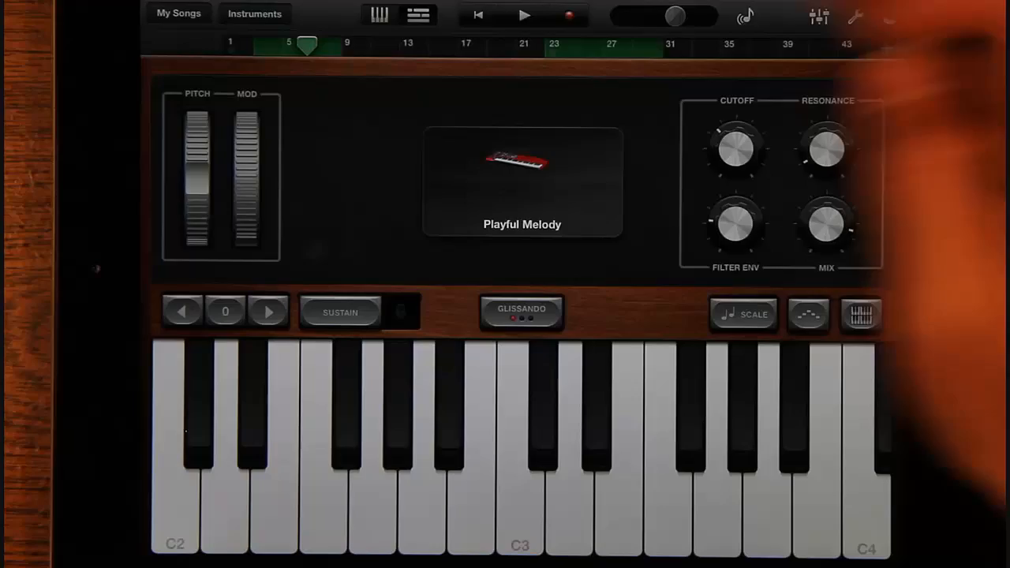
{"action": "left_click", "coordinate": [418, 16]}
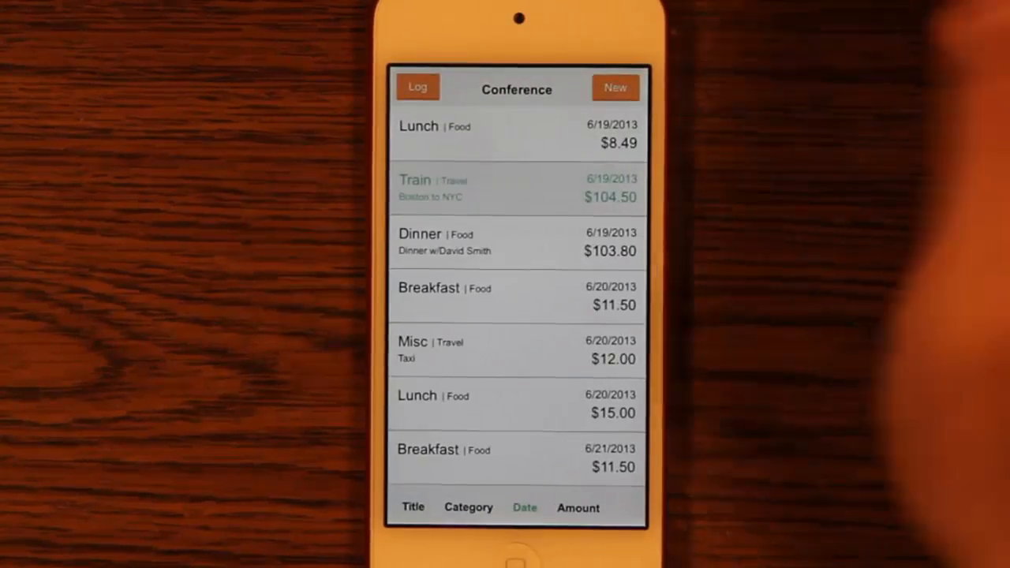
{"action": "left_click", "coordinate": [417, 87]}
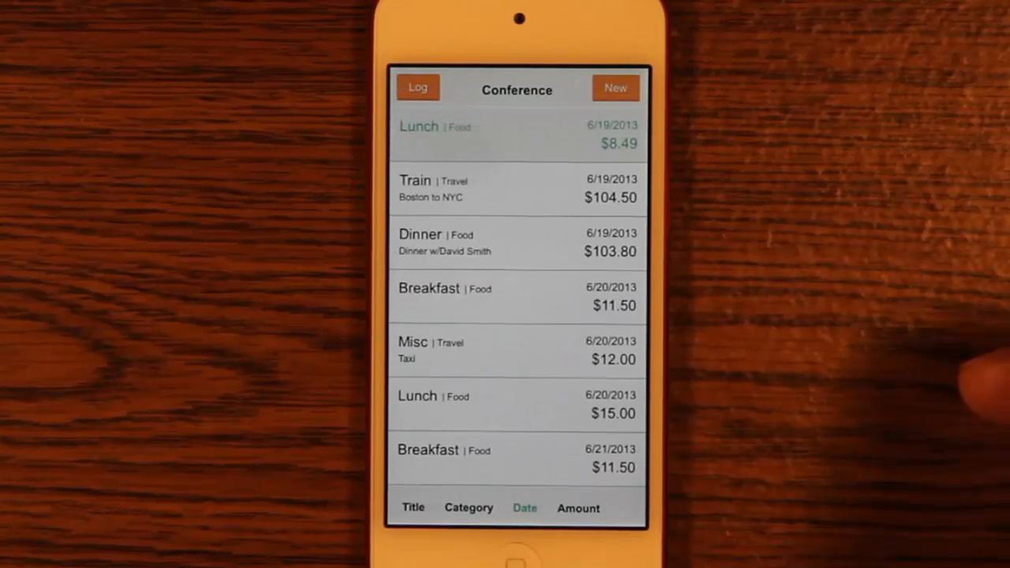
{"action": "left_click", "coordinate": [518, 189]}
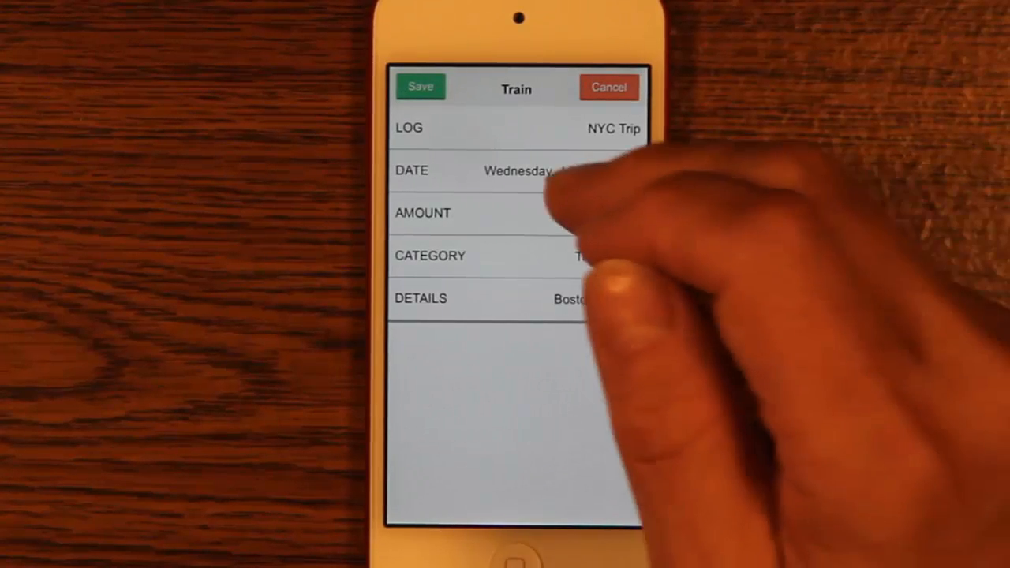
Bring up the Set Amount keypad for the Train expense, showing $104.50.
{"action": "left_click", "coordinate": [513, 171]}
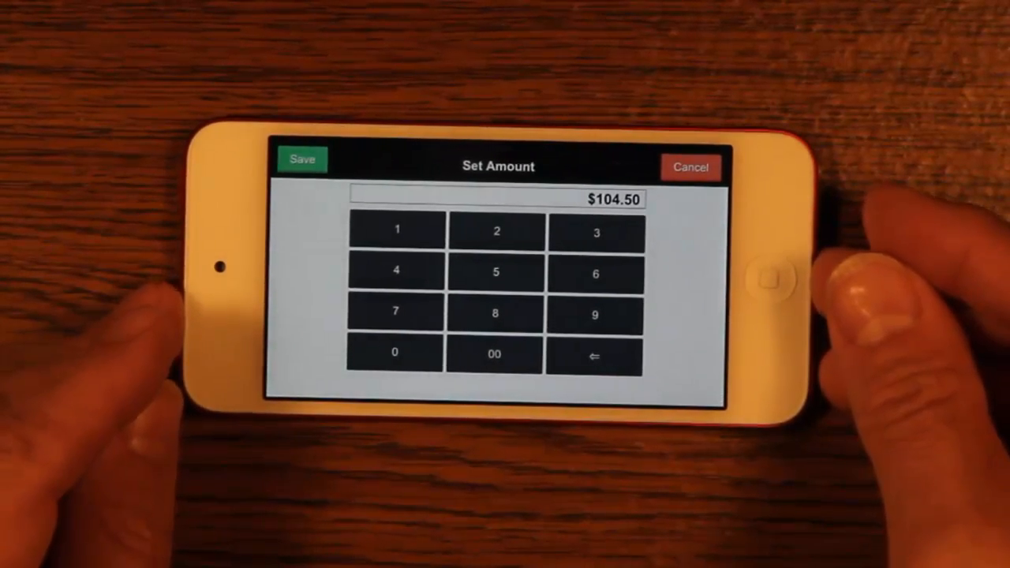
{"action": "left_click", "coordinate": [301, 159]}
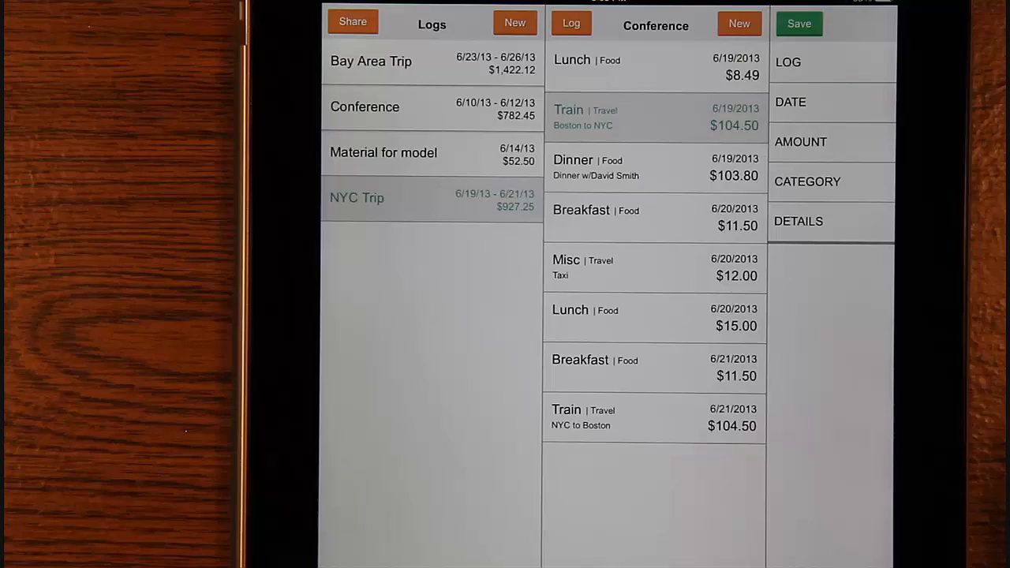
On the iPad, show the Train expense's detail pane beside the Conference list.
{"action": "left_click", "coordinate": [648, 117]}
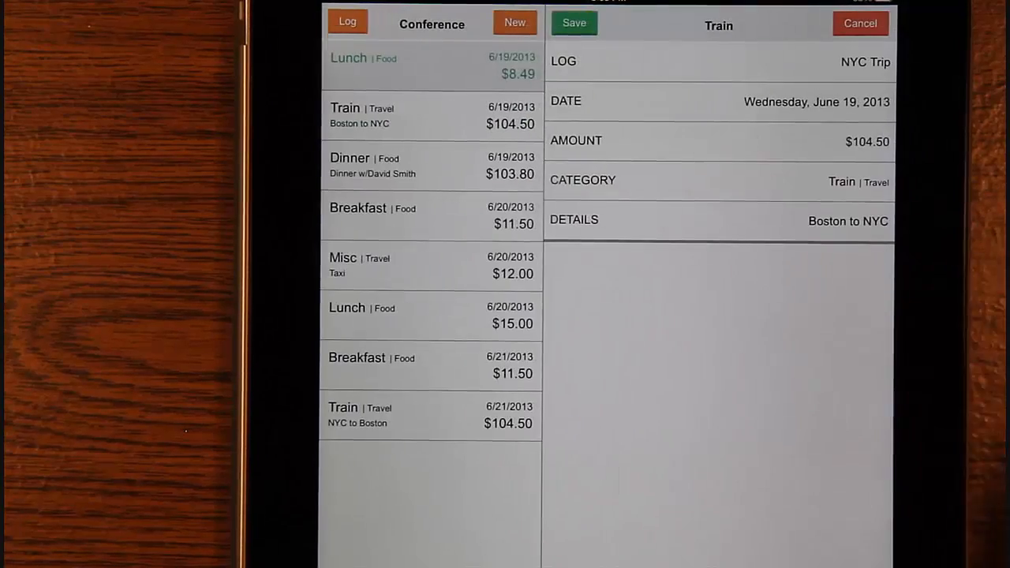
{"action": "left_click", "coordinate": [429, 116]}
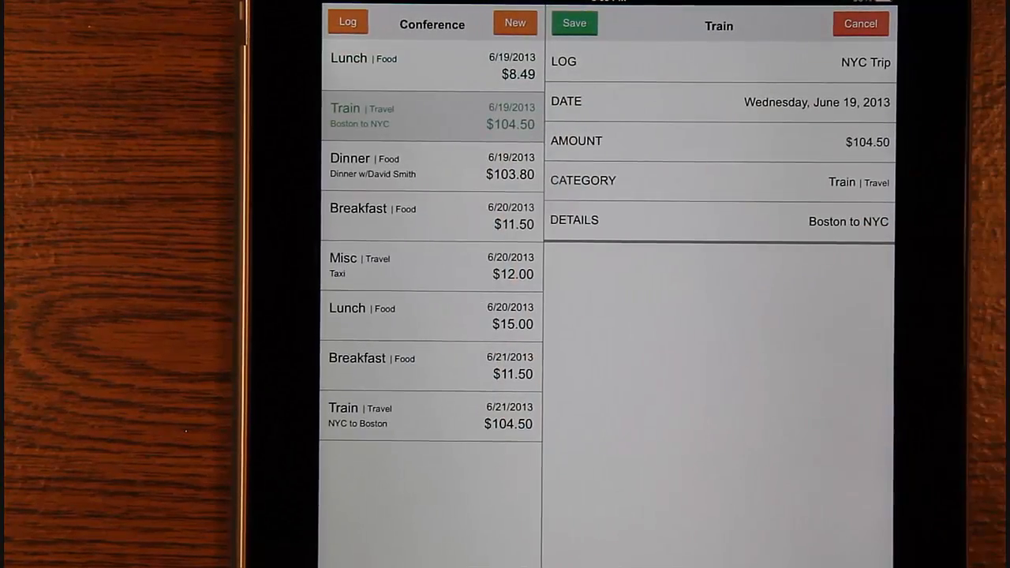
{"action": "left_click", "coordinate": [718, 101]}
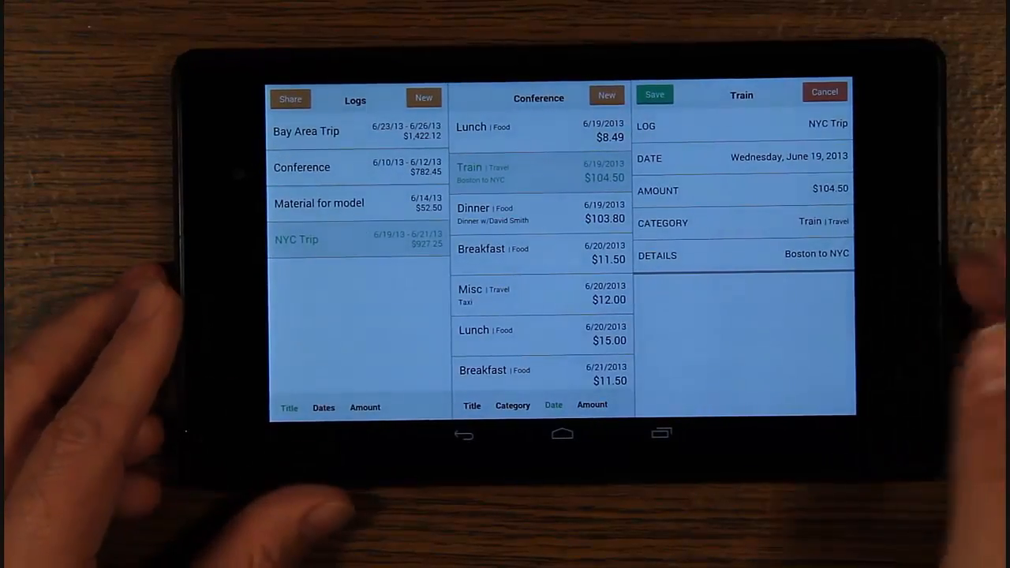
On the Nexus 7, show the Train amount keypad then the date picker on June 2013.
{"action": "left_click", "coordinate": [742, 189]}
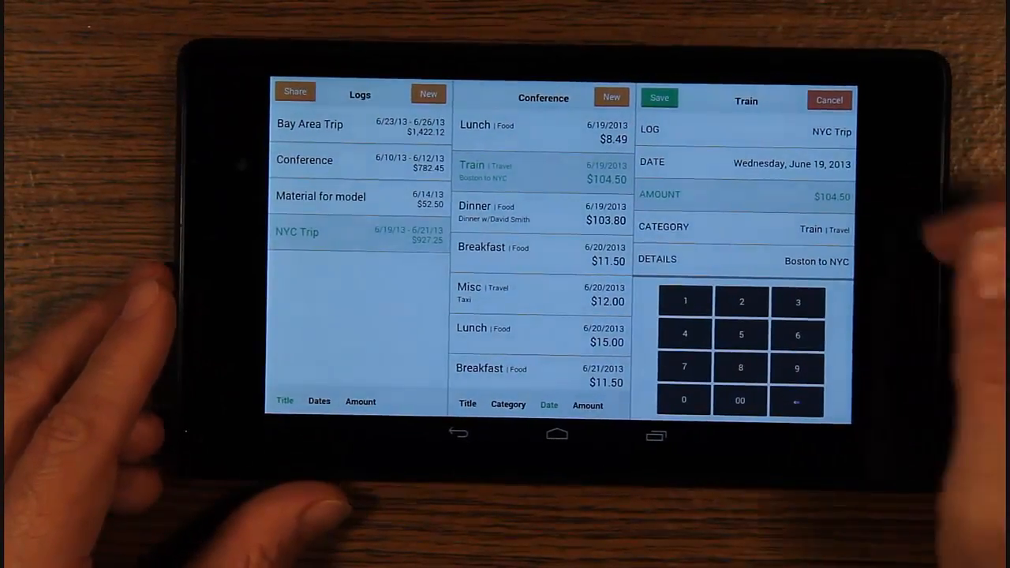
{"action": "left_click", "coordinate": [789, 161]}
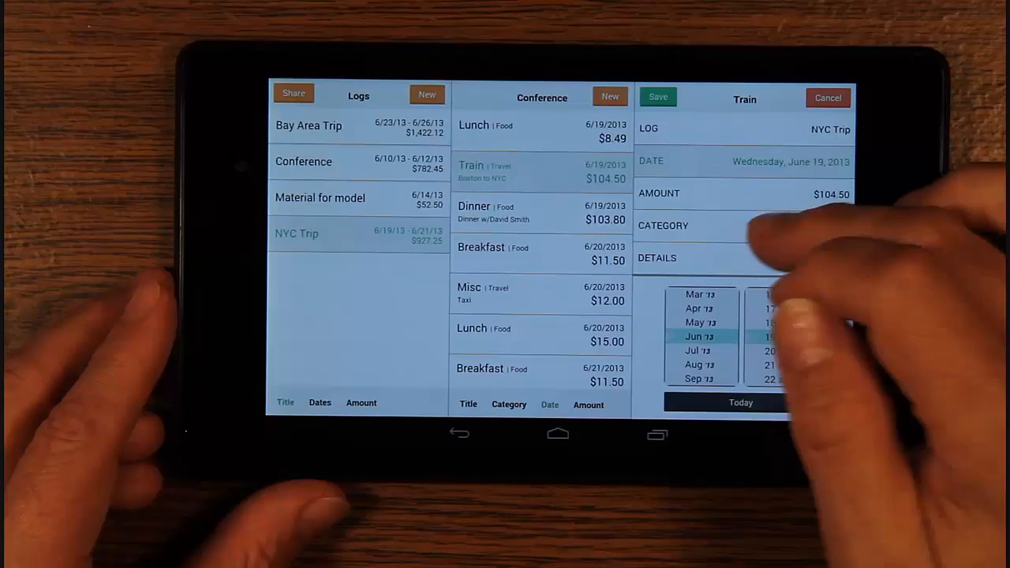